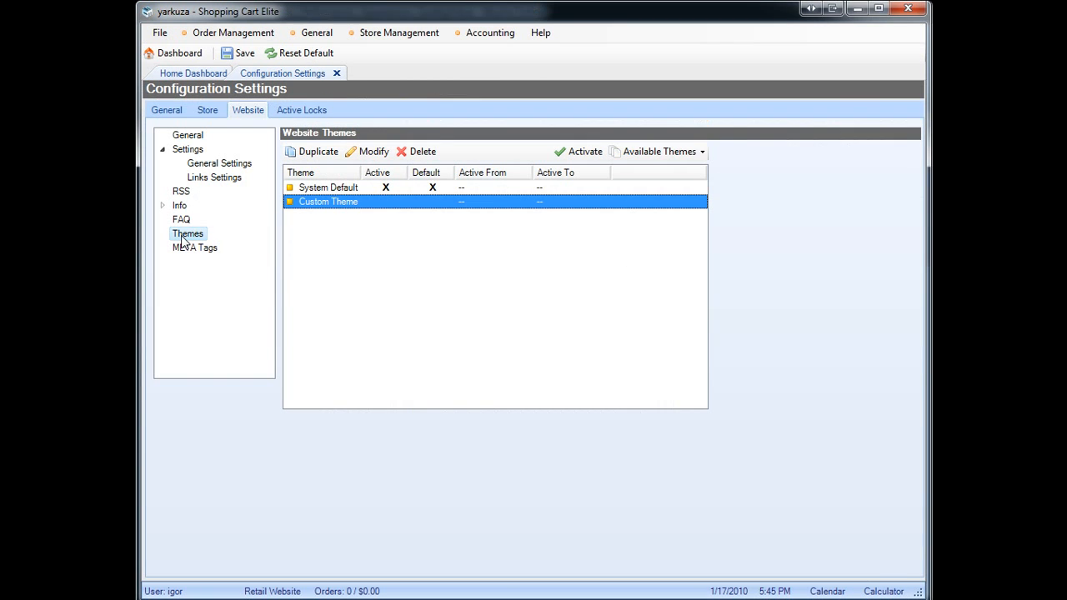
- Bring up the Custom Theme's Website Theme dialog with its style settings list
left_click(373, 150)
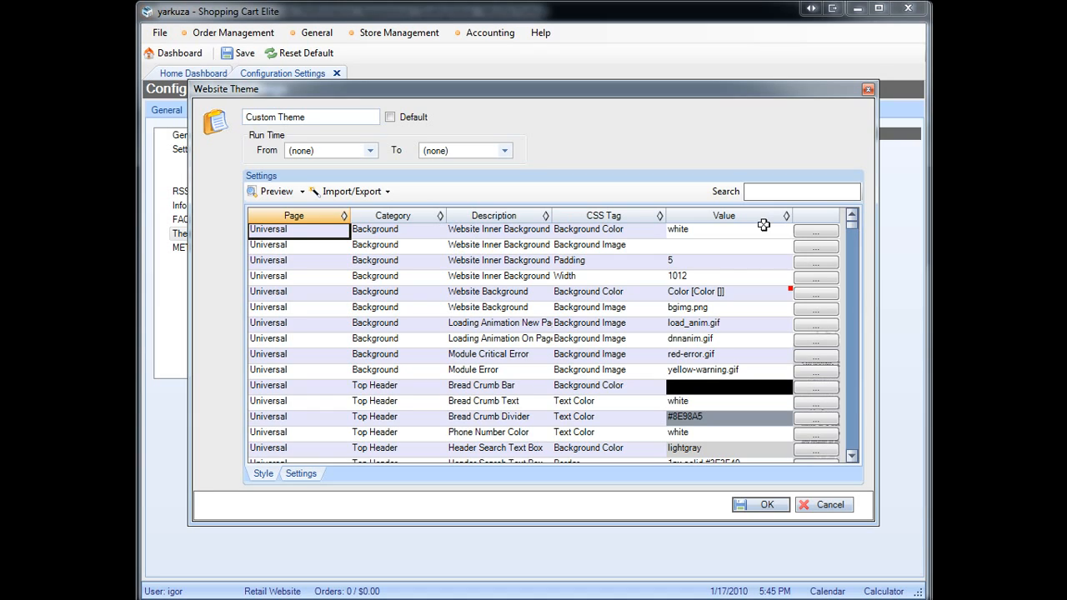
mouse_move(759, 227)
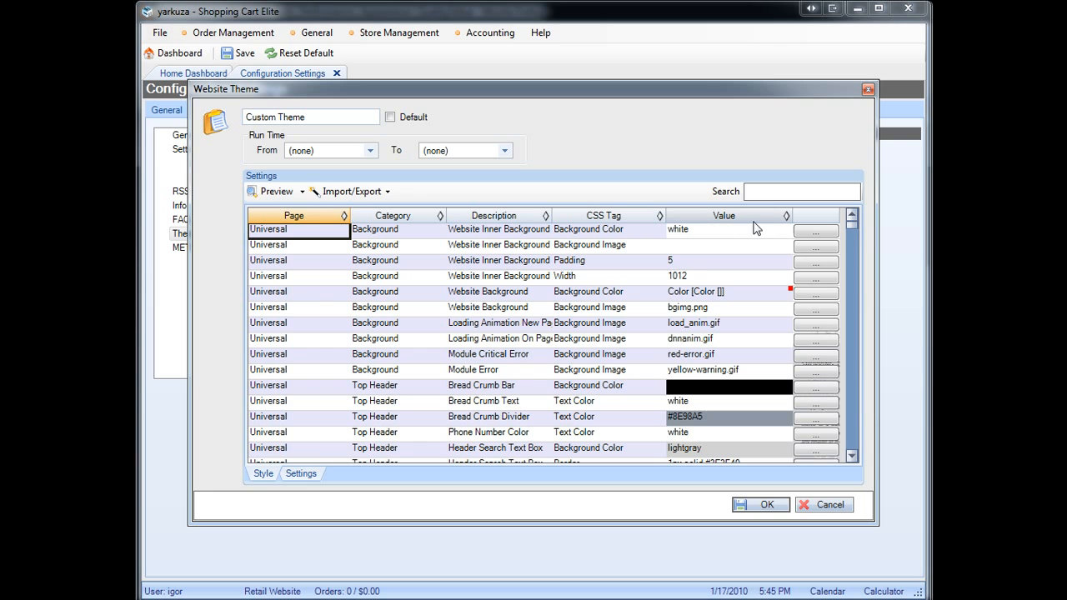
- Sort the style settings by the Value column and review them down the grid
left_click(724, 215)
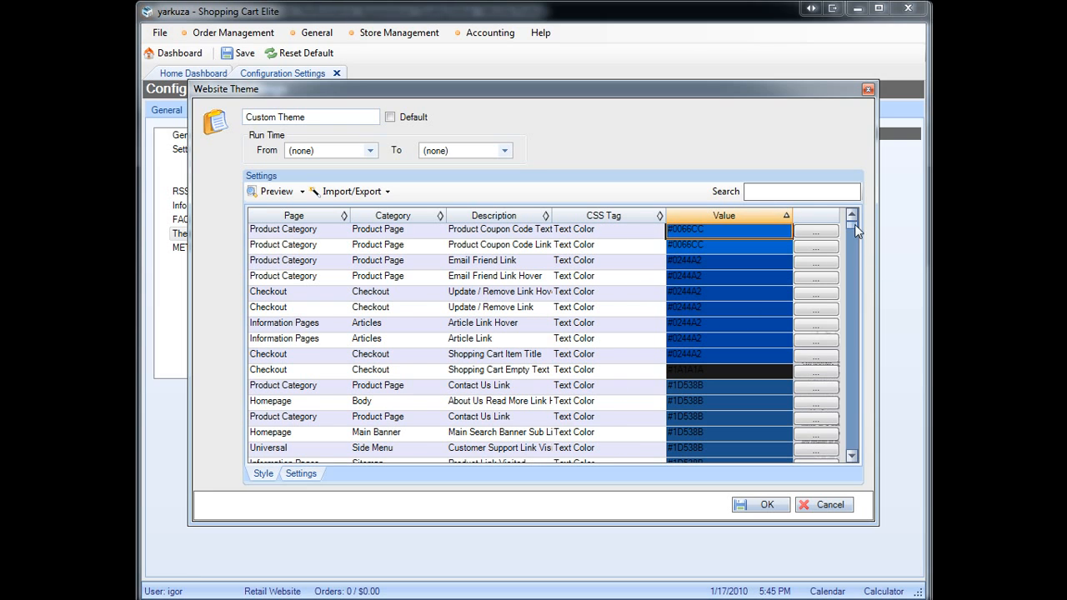
scroll("down", 3)
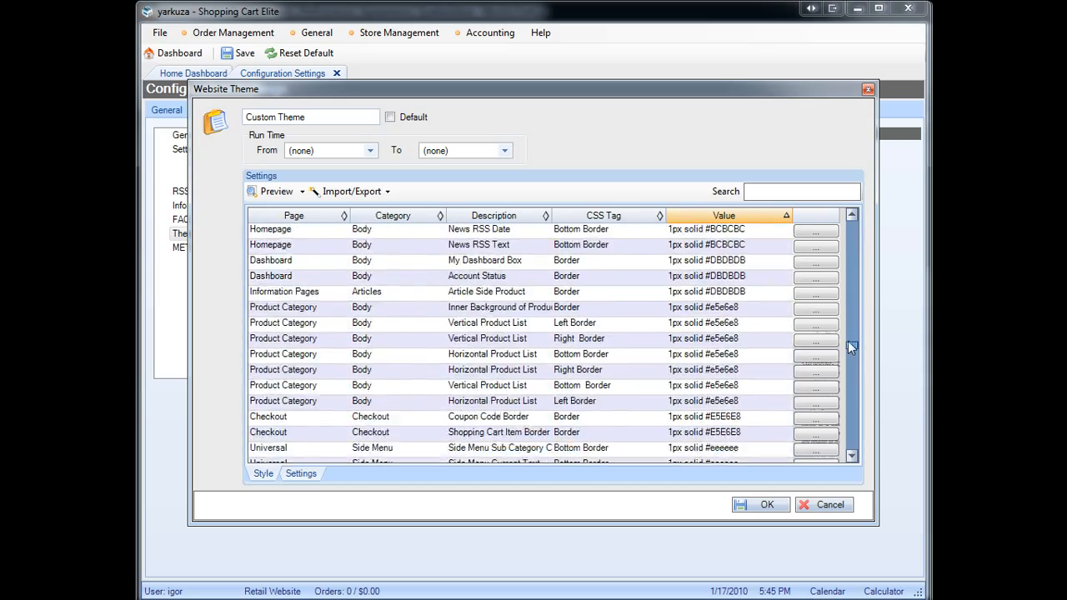
scroll("down", 3)
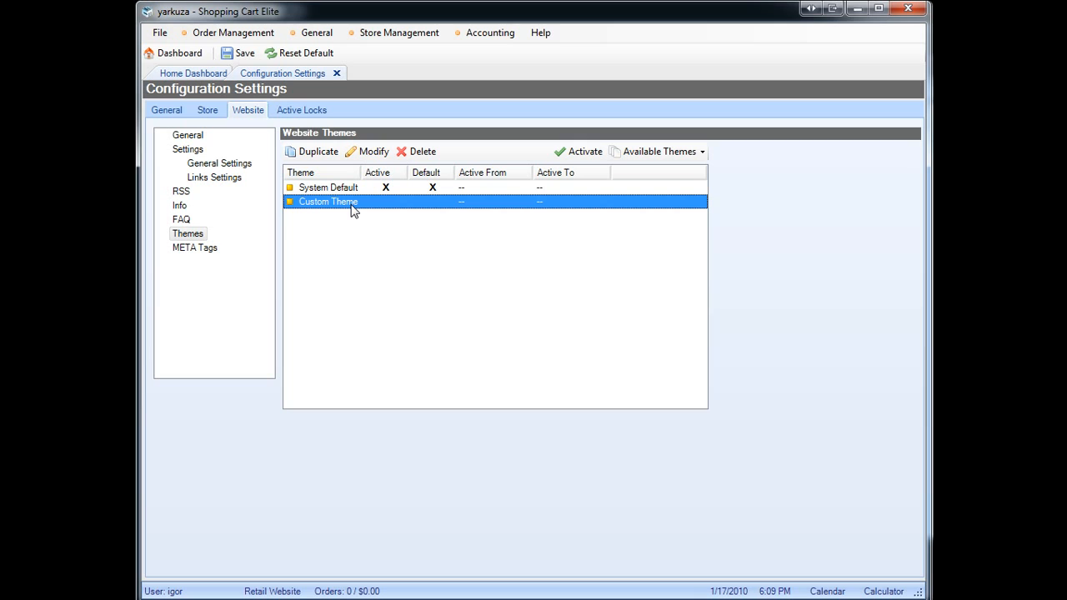
- Reopen Custom Theme for editing and show the Run Time From date picker
left_click(374, 150)
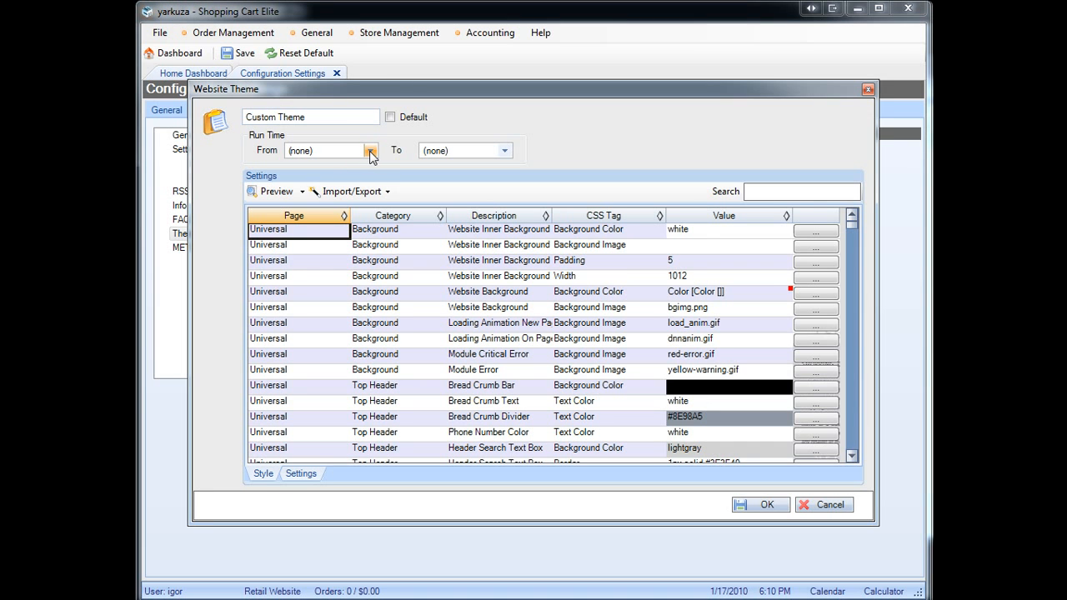
left_click(370, 150)
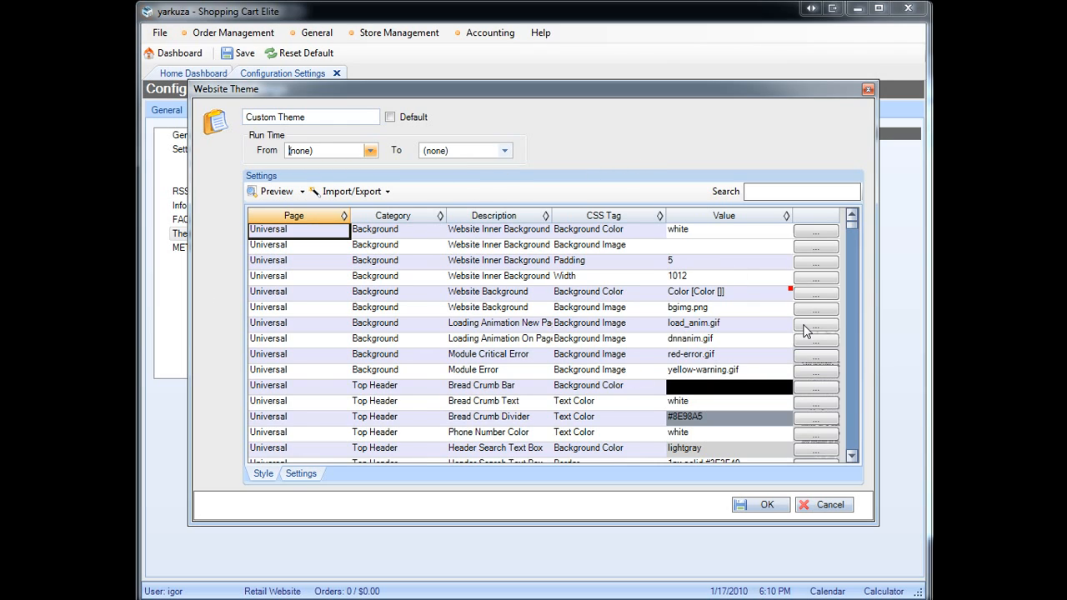
mouse_move(487, 234)
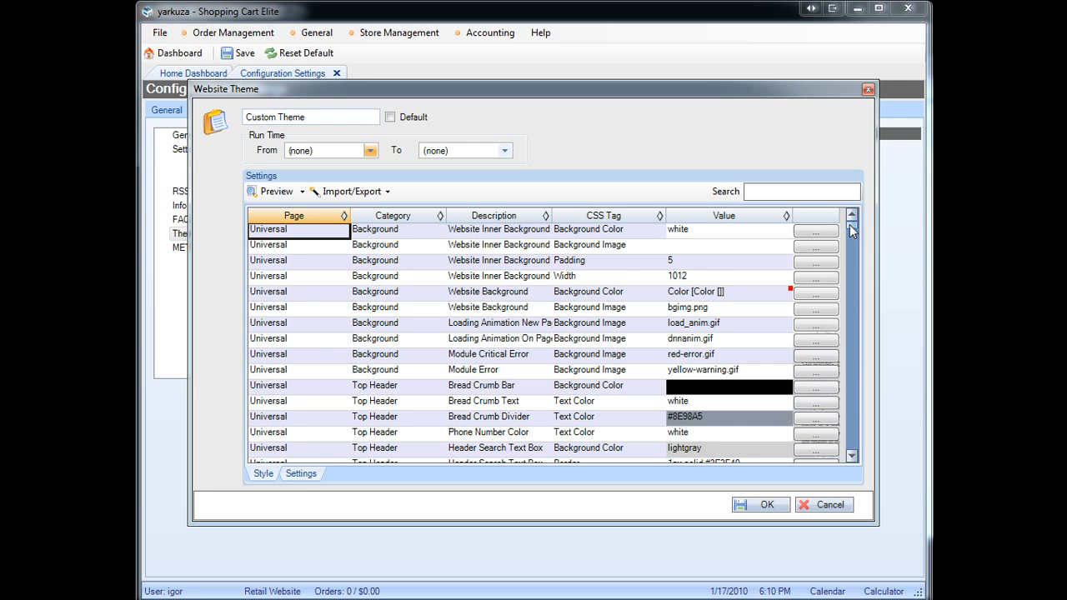
- Review the value-sorted settings grid, leaving the run-time start date at (none)
scroll("down", 3)
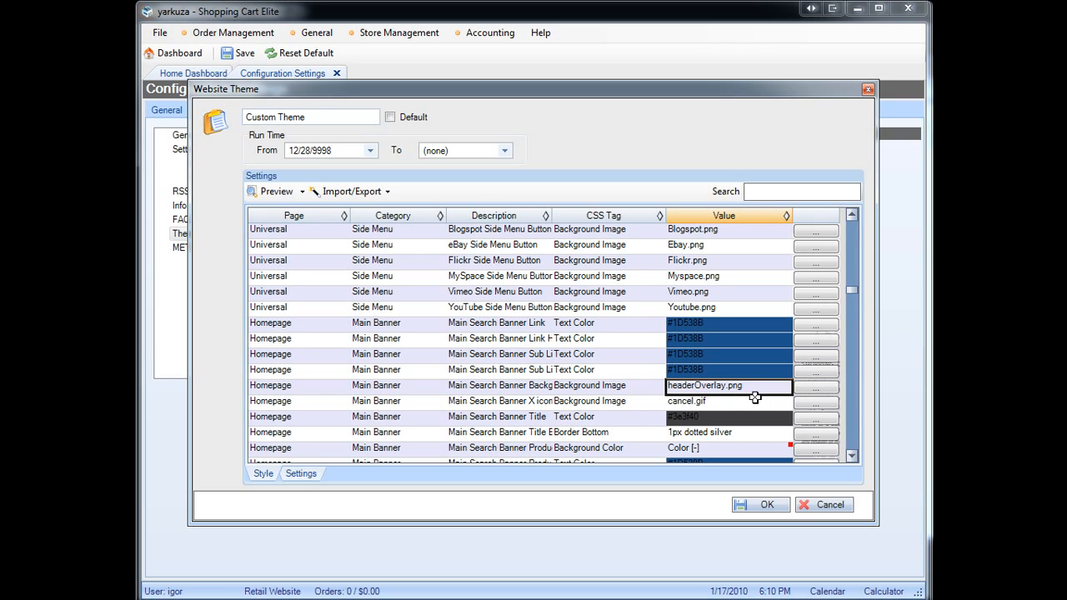
mouse_move(754, 394)
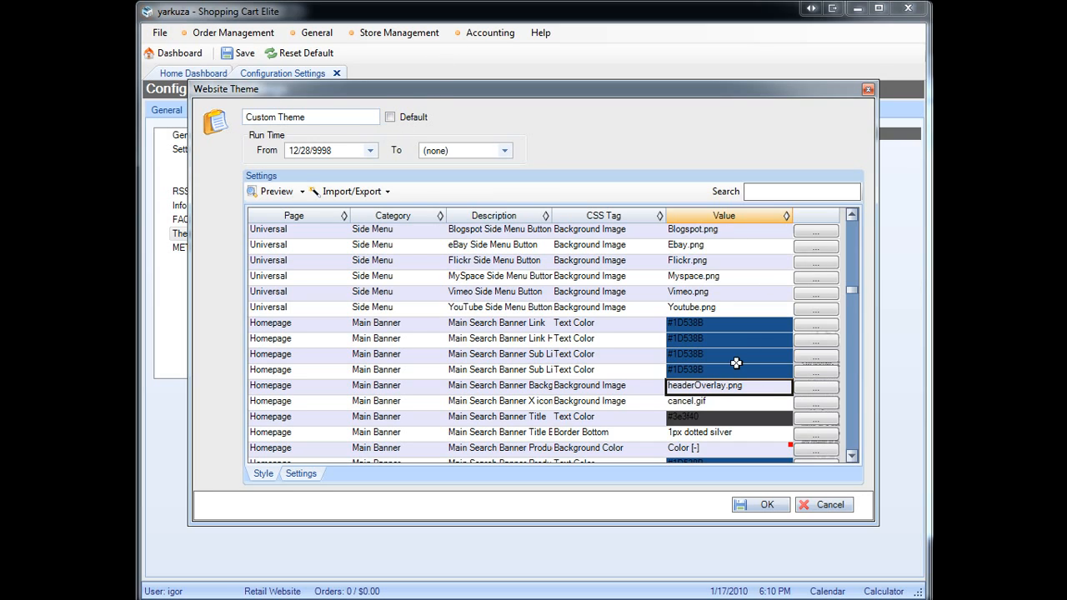
mouse_move(708, 335)
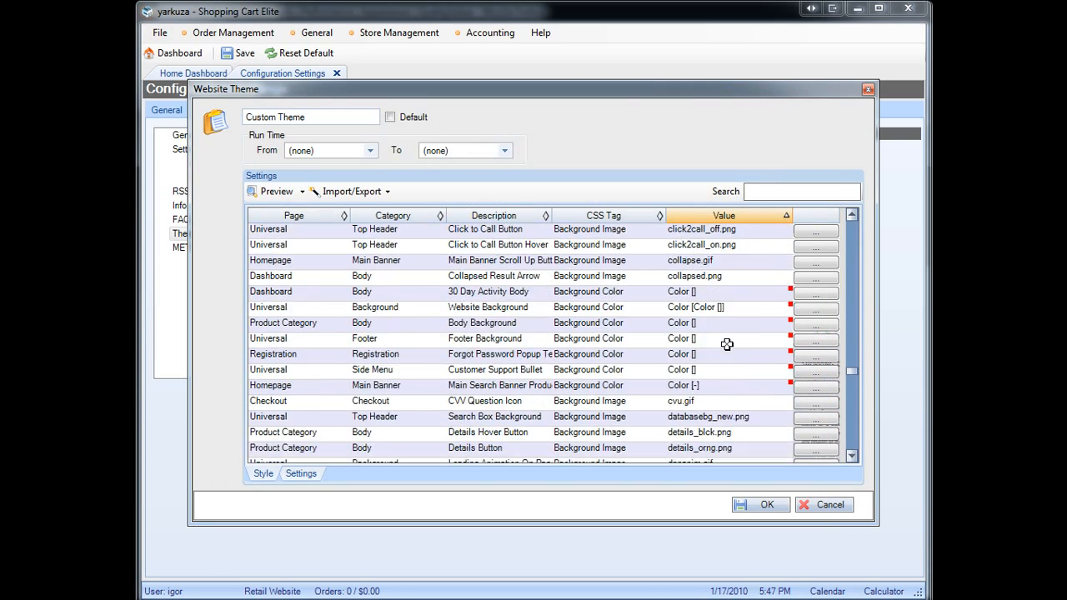
scroll("down", 3)
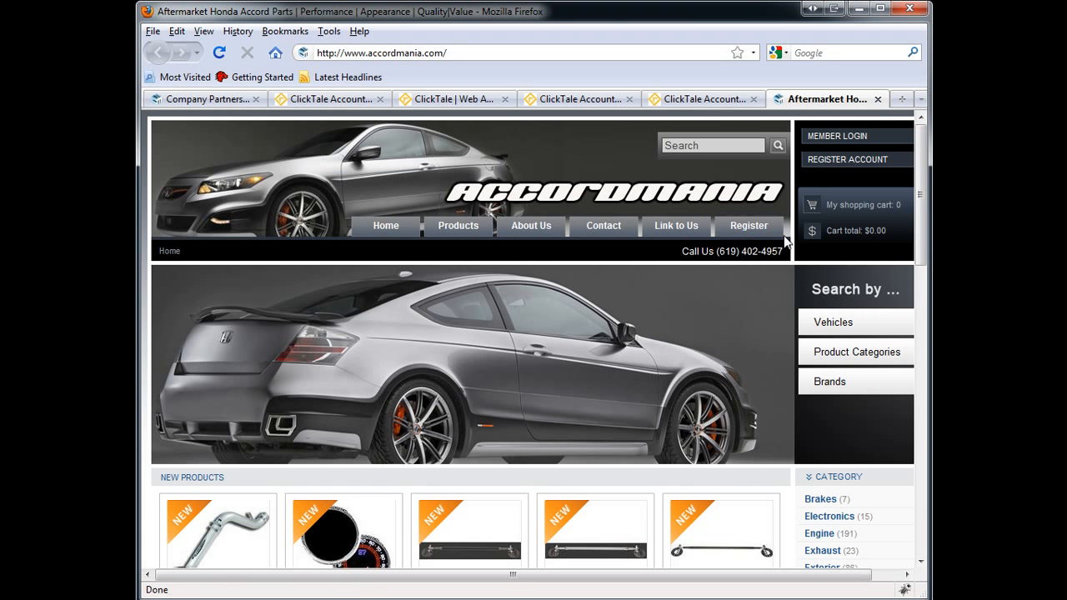
mouse_move(654, 158)
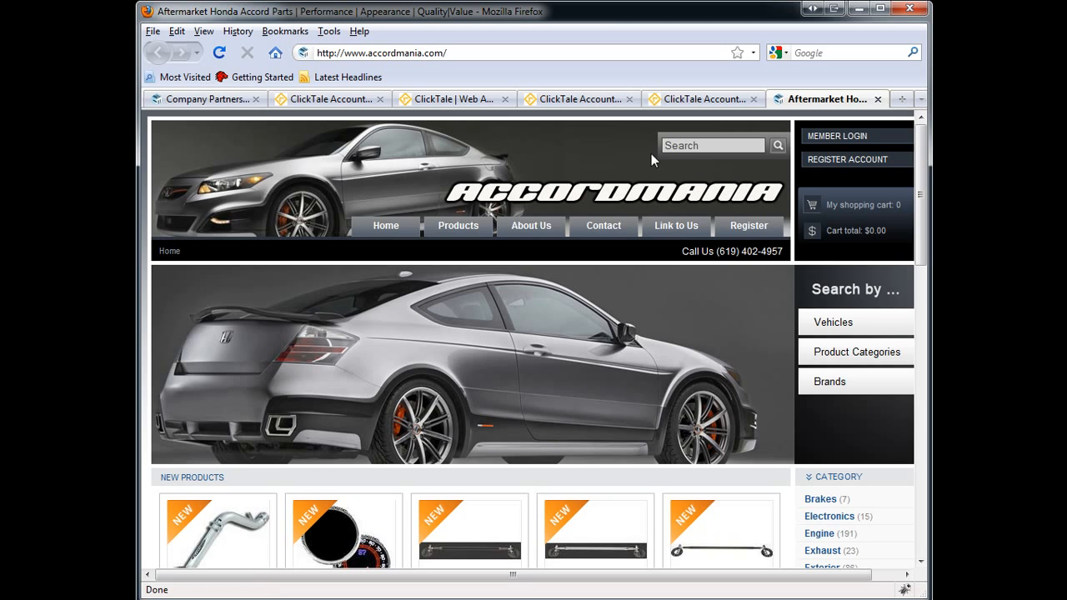
- Focus the header Search box on the Accordmania storefront home page
left_click(714, 143)
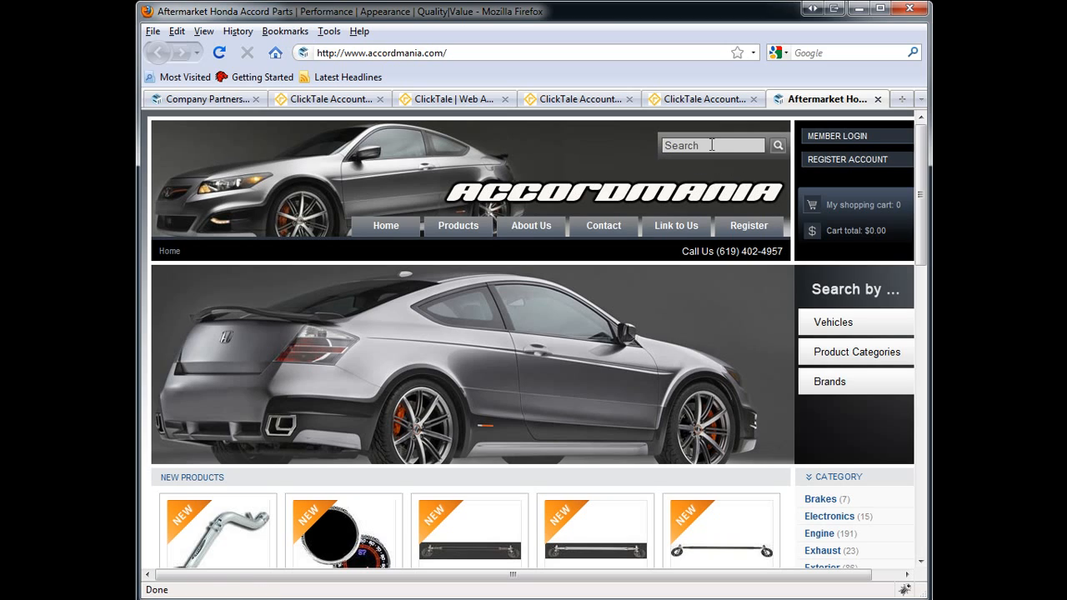
mouse_move(380, 204)
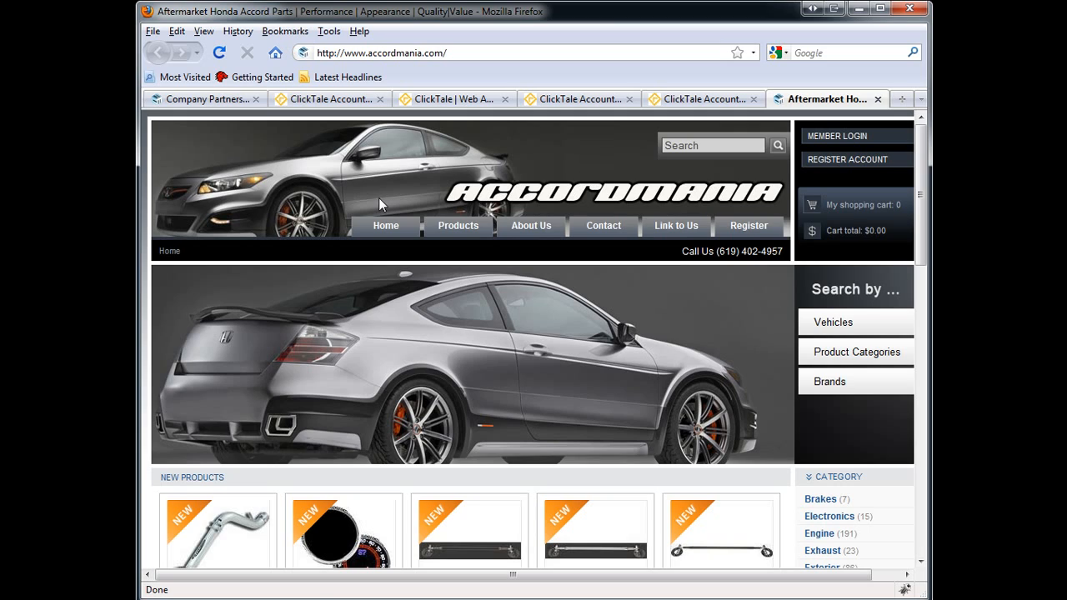
mouse_move(281, 277)
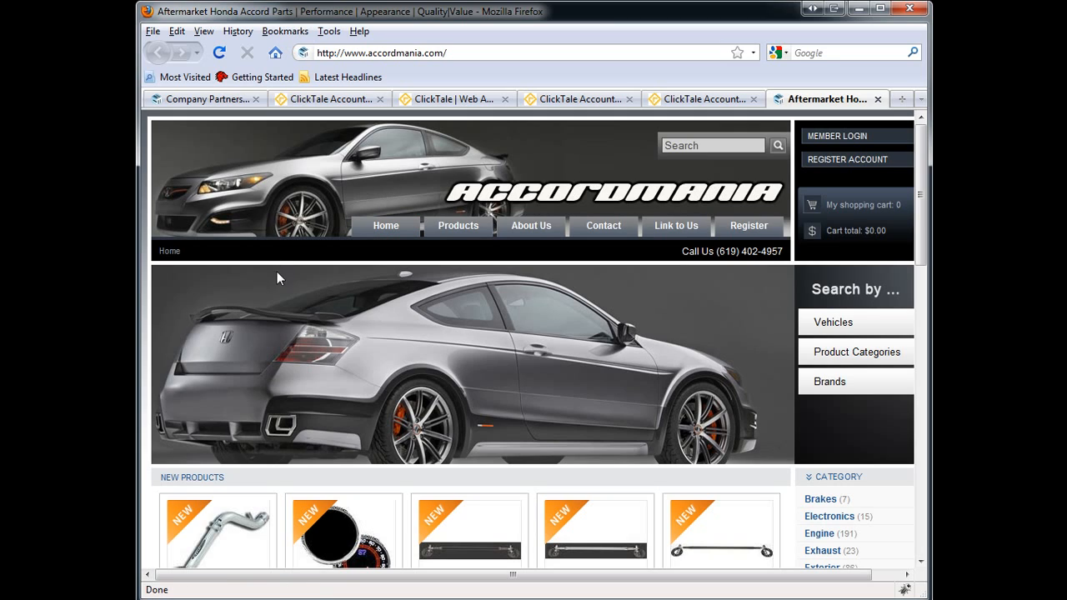
mouse_move(261, 287)
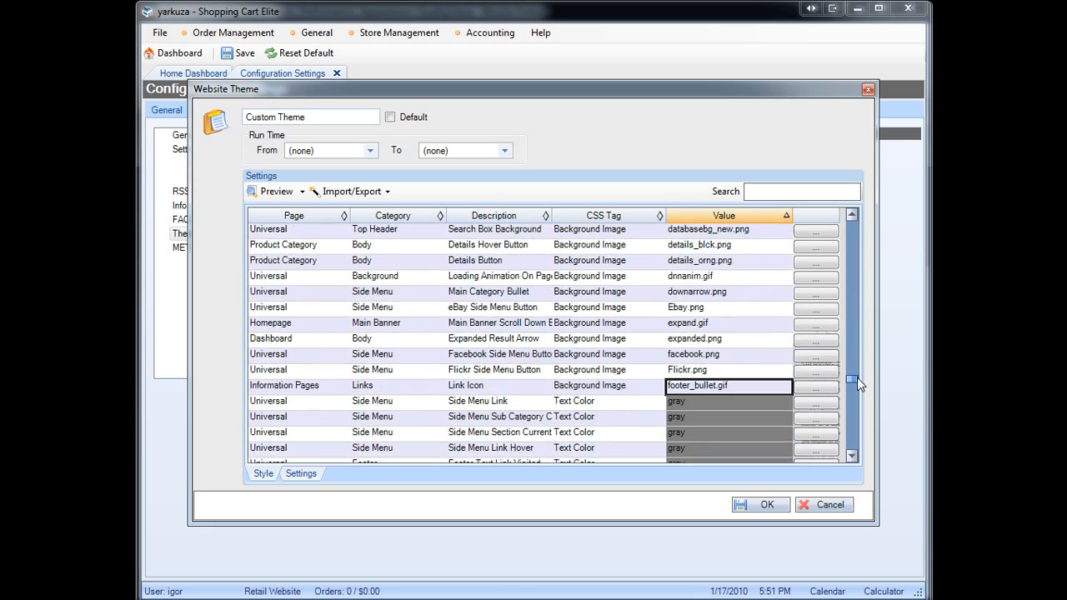
scroll("down", 3)
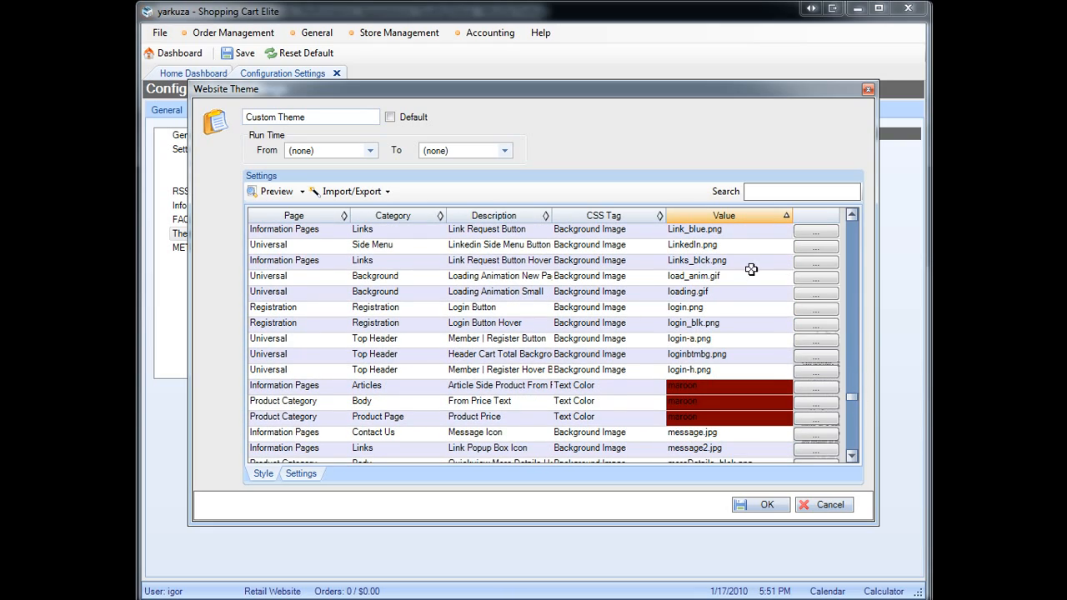
scroll("down", 3)
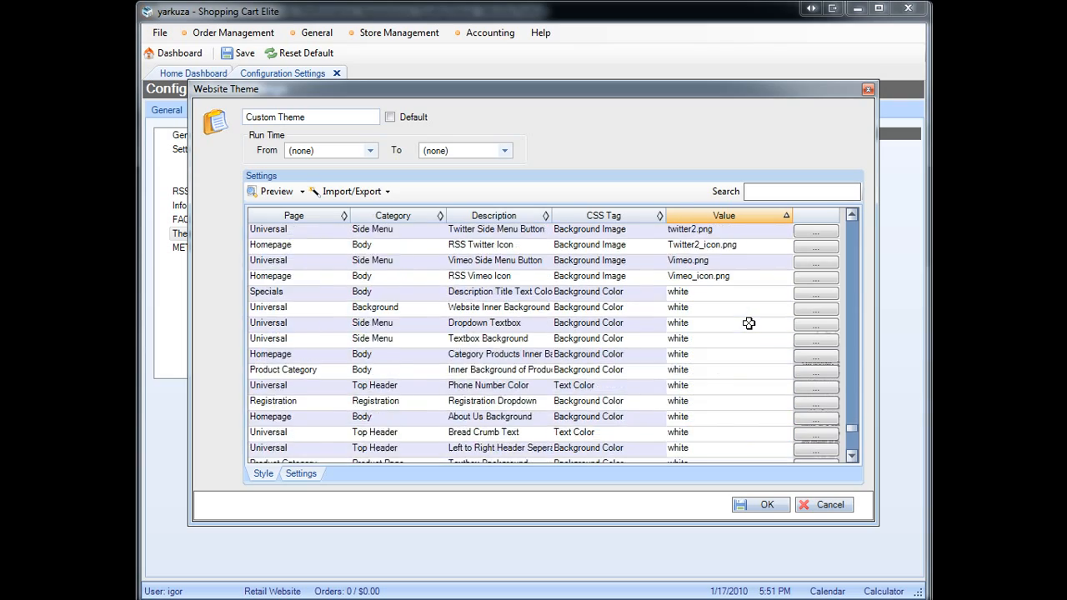
scroll("down", 3)
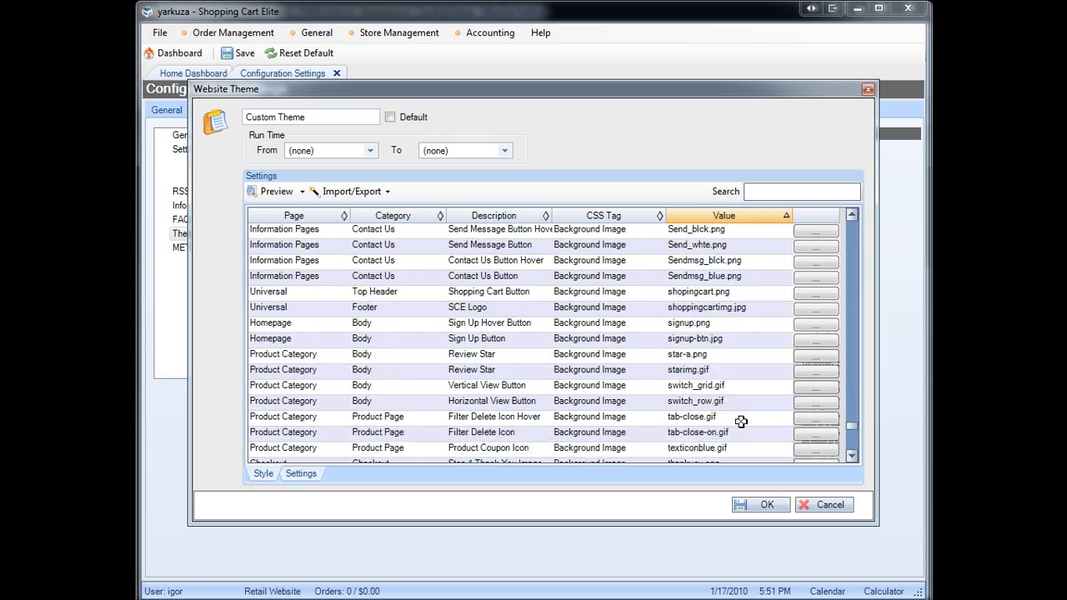